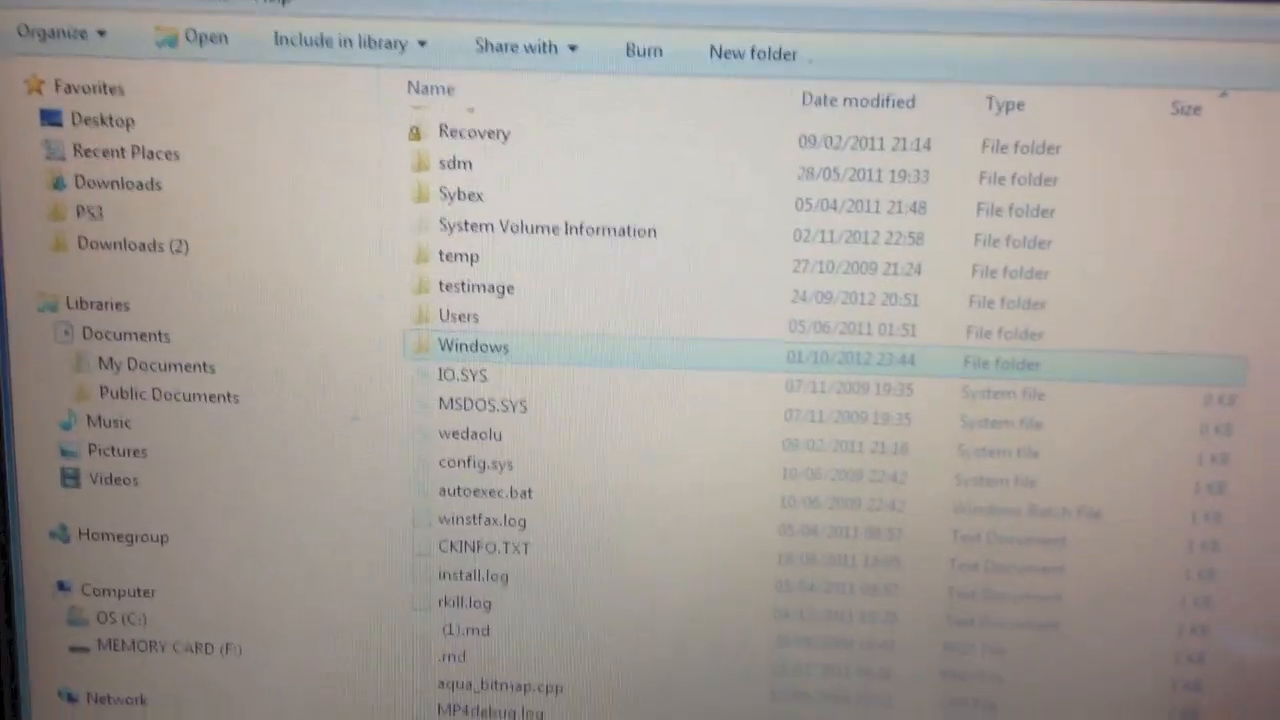
Navigate through the Windows folder and its subfolders into the etc folder holding hosts.
{"action": "scroll", "scroll_direction": "down", "scroll_amount": 3}
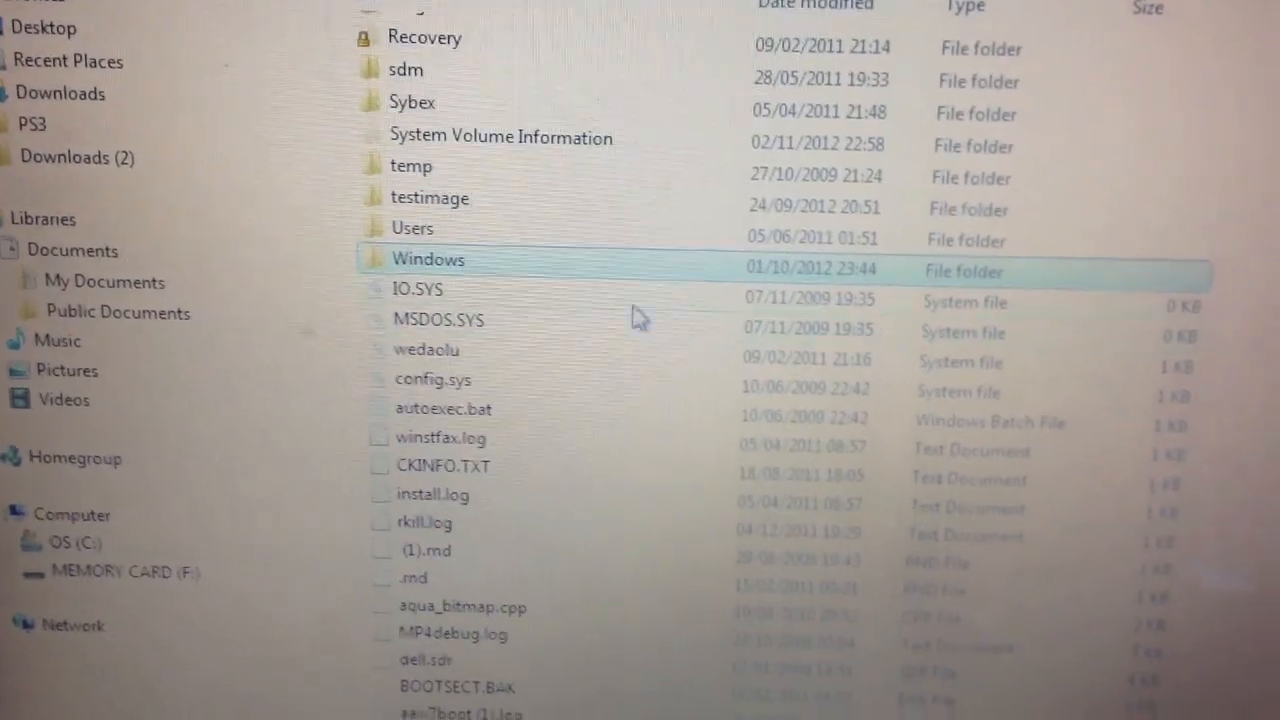
{"action": "double_click", "coordinate": [428, 258]}
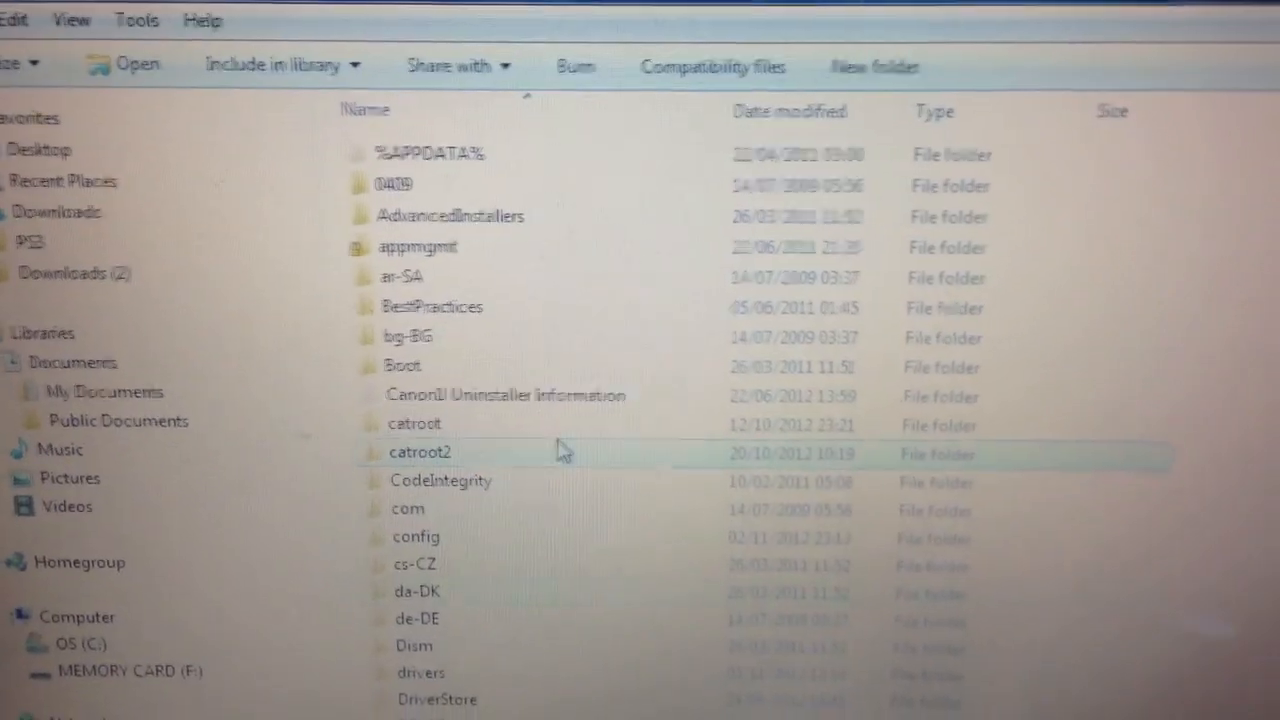
{"action": "scroll", "scroll_direction": "down", "scroll_amount": 3}
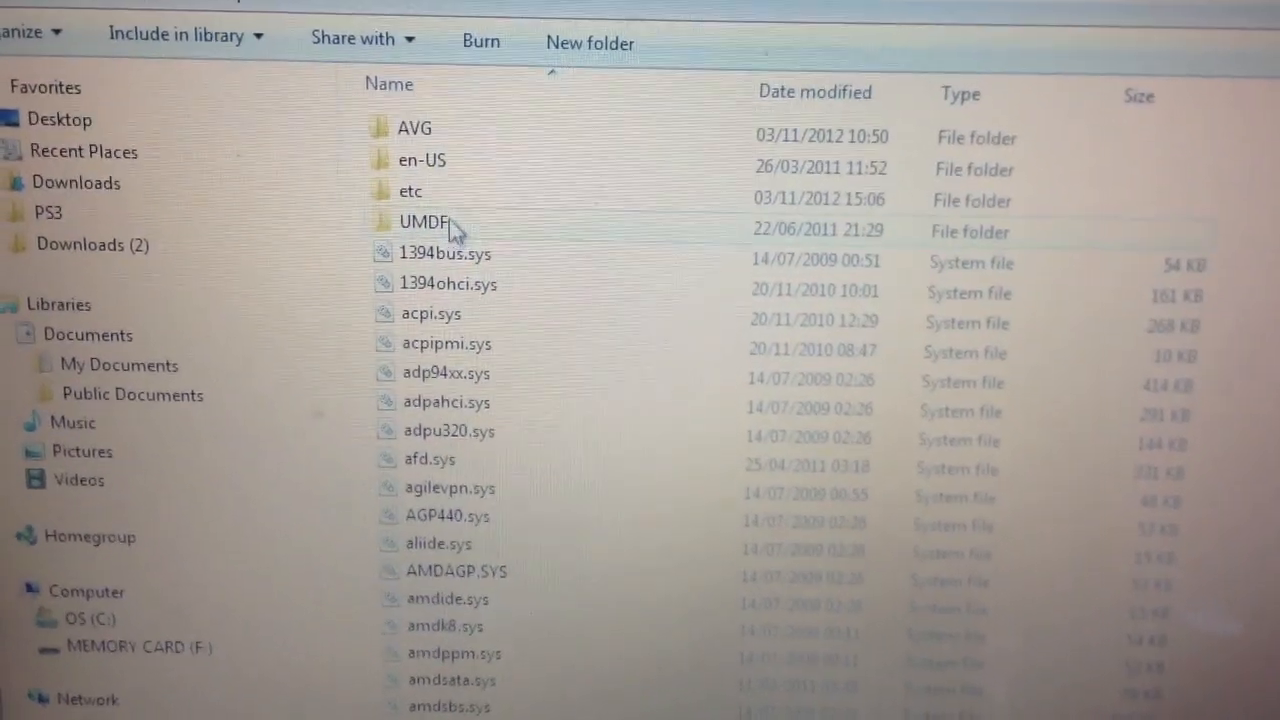
{"action": "left_click", "coordinate": [410, 190]}
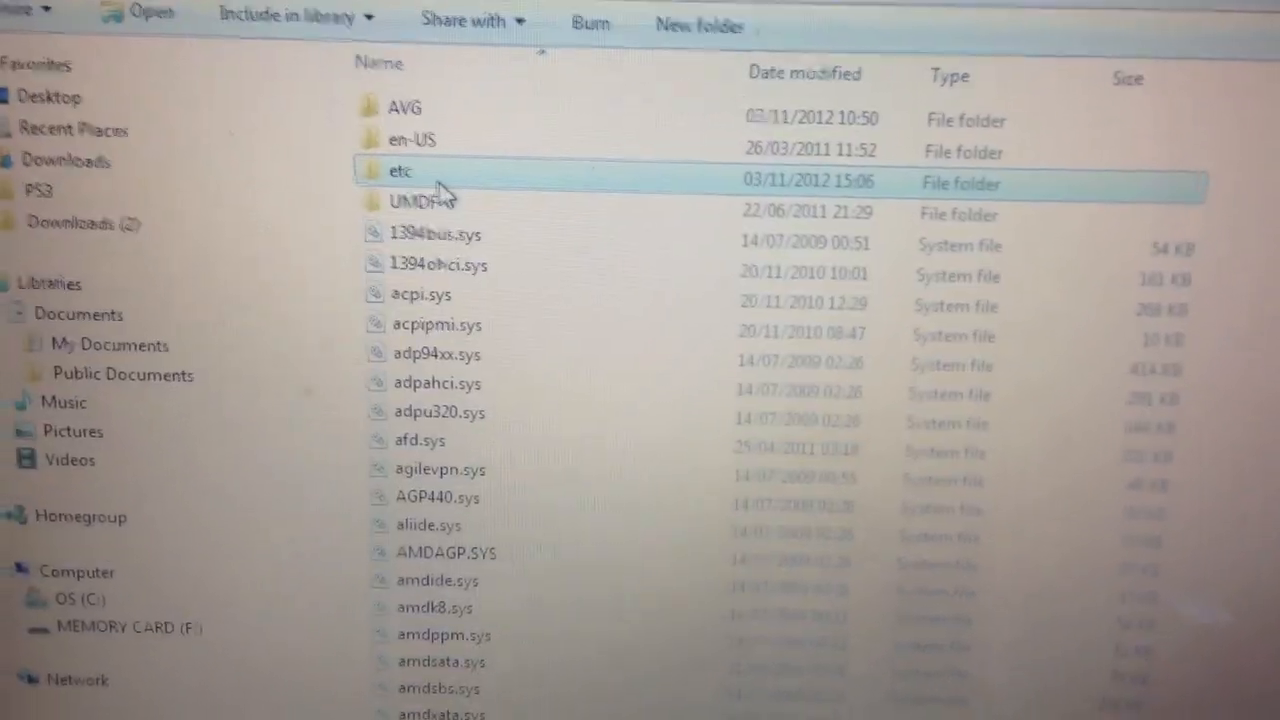
{"action": "double_click", "coordinate": [400, 184]}
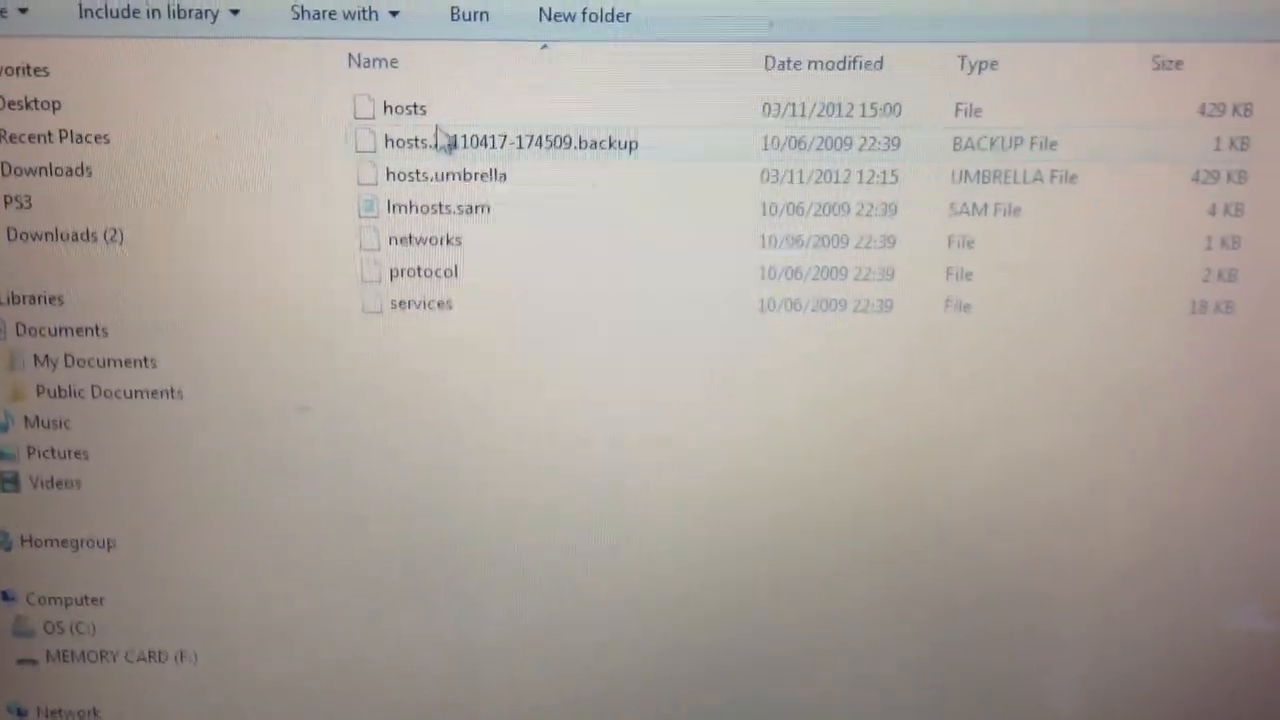
Copy the hosts file and paste a duplicate of it into the etc folder.
{"action": "left_click", "coordinate": [404, 108]}
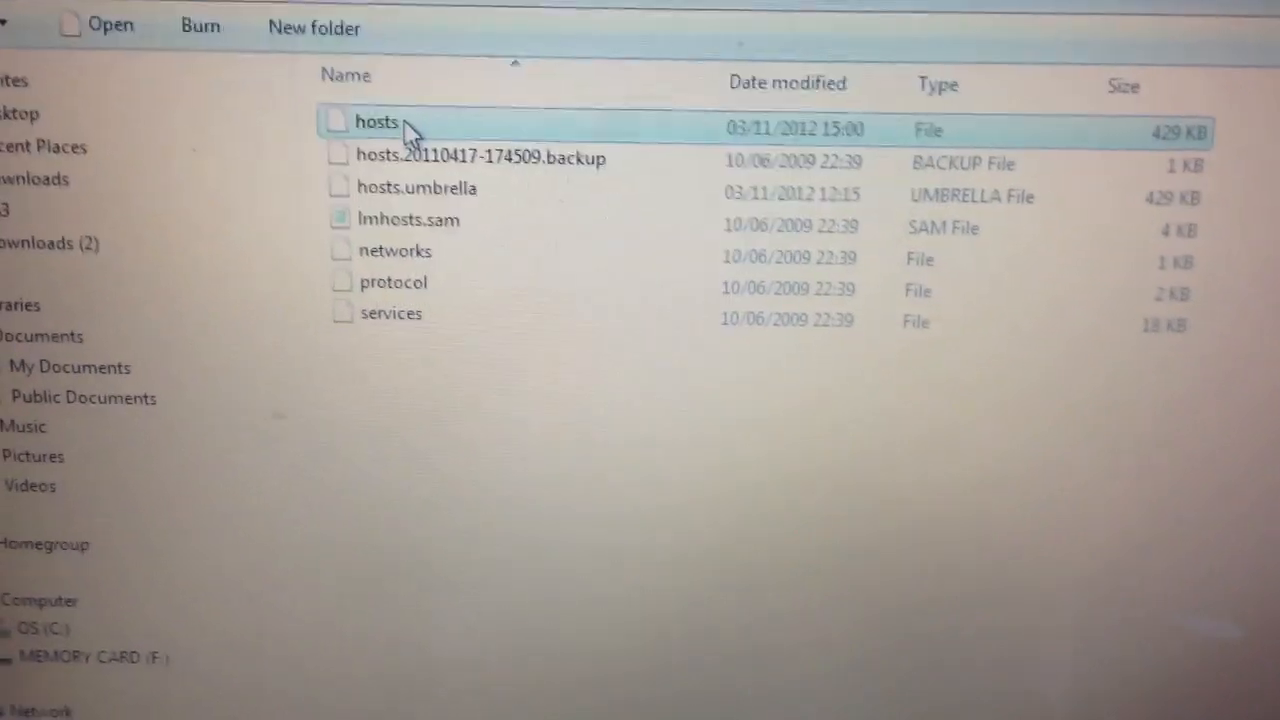
{"action": "right_click", "coordinate": [378, 122]}
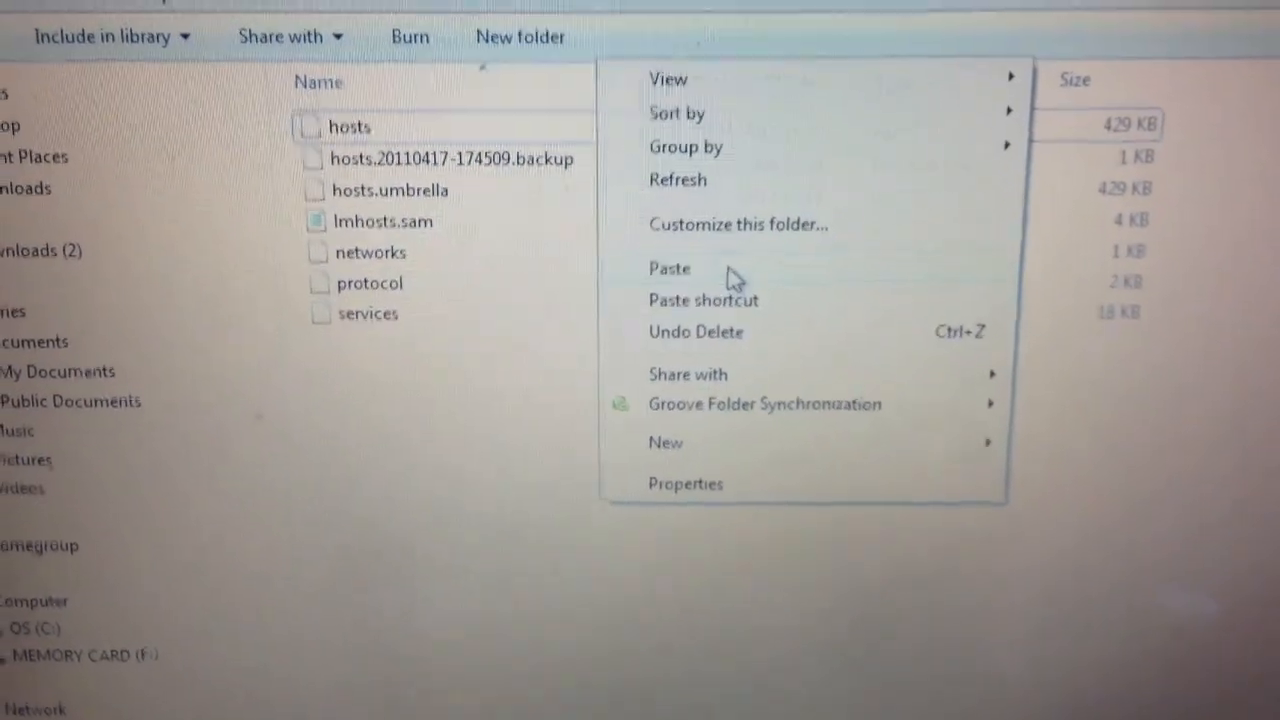
{"action": "left_click", "coordinate": [668, 268]}
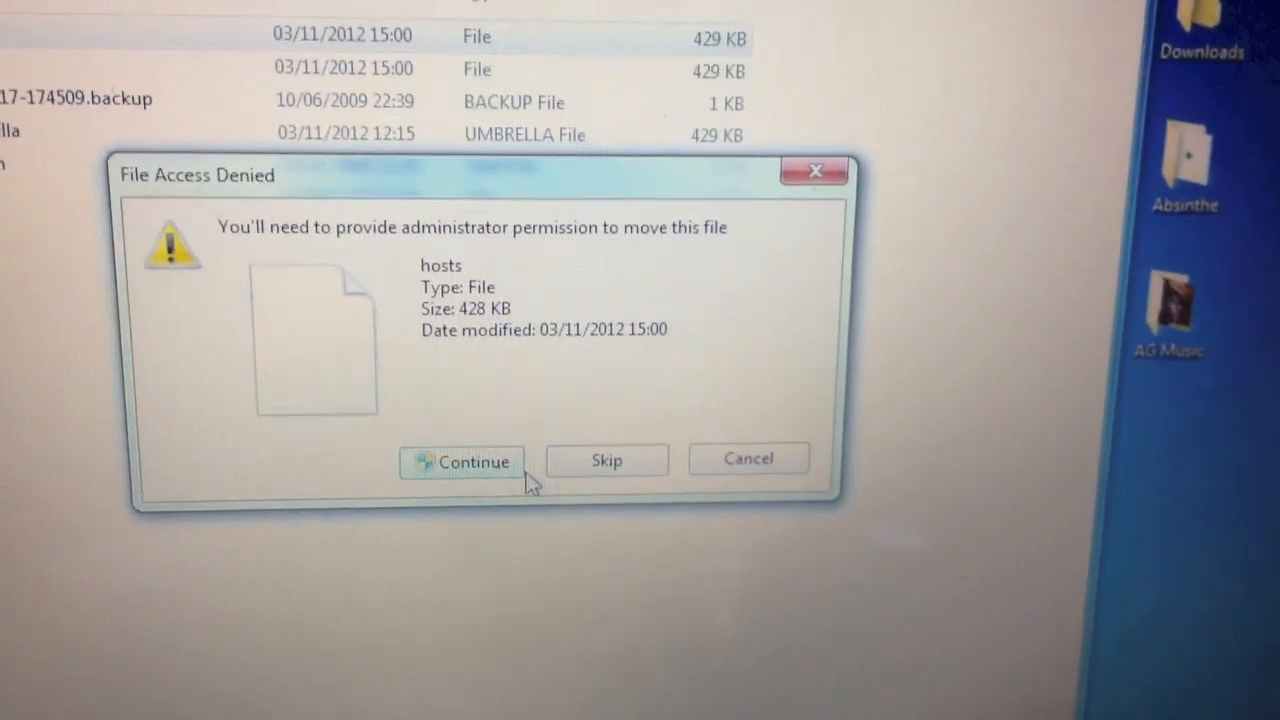
Grant administrator permission so hosts moves from etc onto the desktop.
{"action": "left_click", "coordinate": [460, 460]}
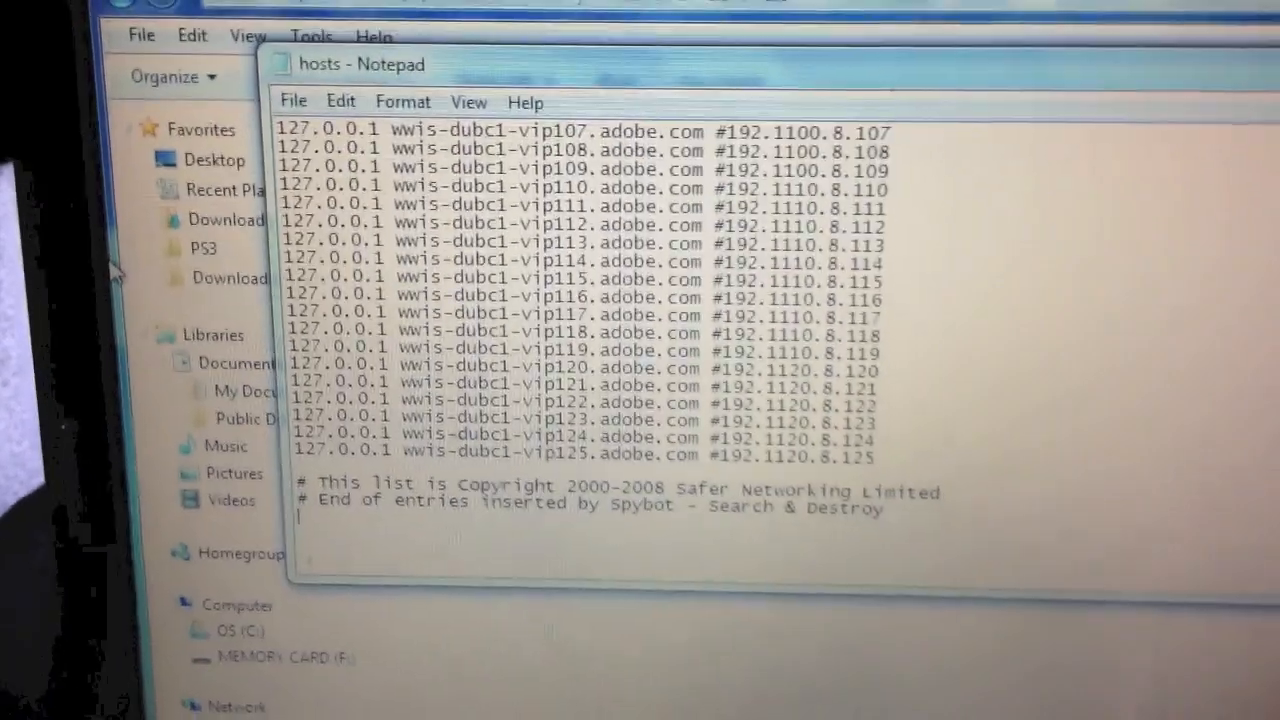
Bring up Notepad's File menu over the opened hosts file.
{"action": "left_click", "coordinate": [292, 100]}
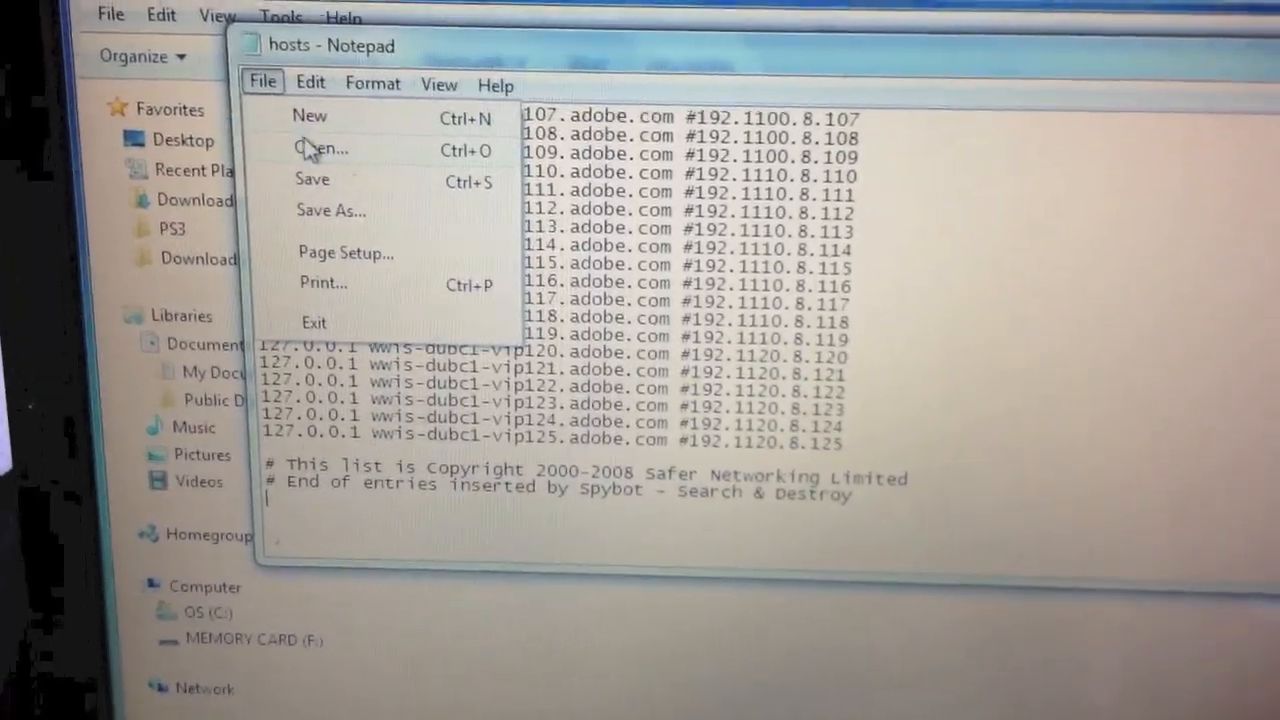